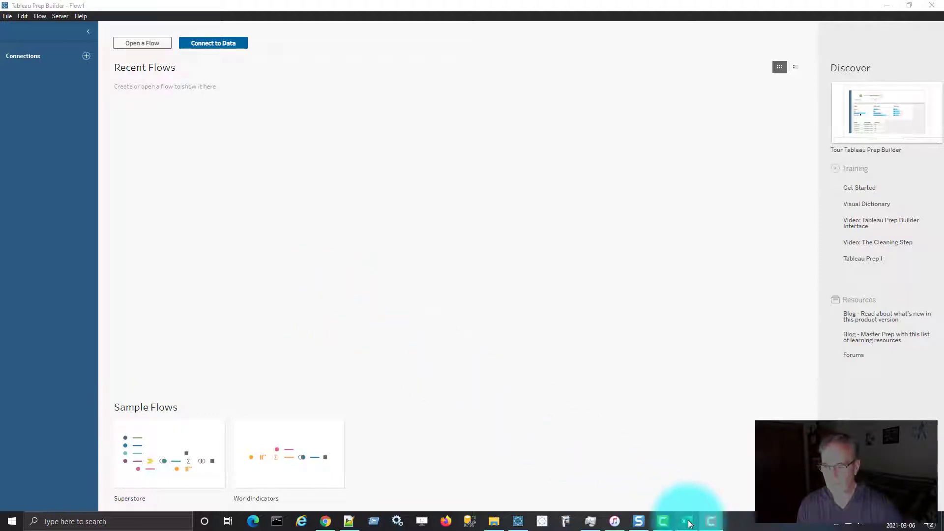
{"action": "mouse_move", "coordinate": [687, 522]}
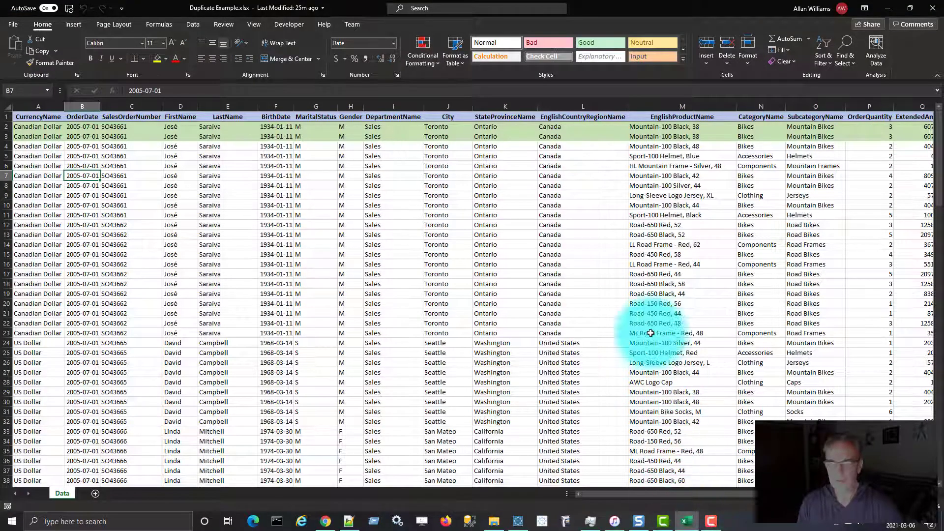
{"action": "scroll", "scroll_direction": "down", "scroll_amount": 3}
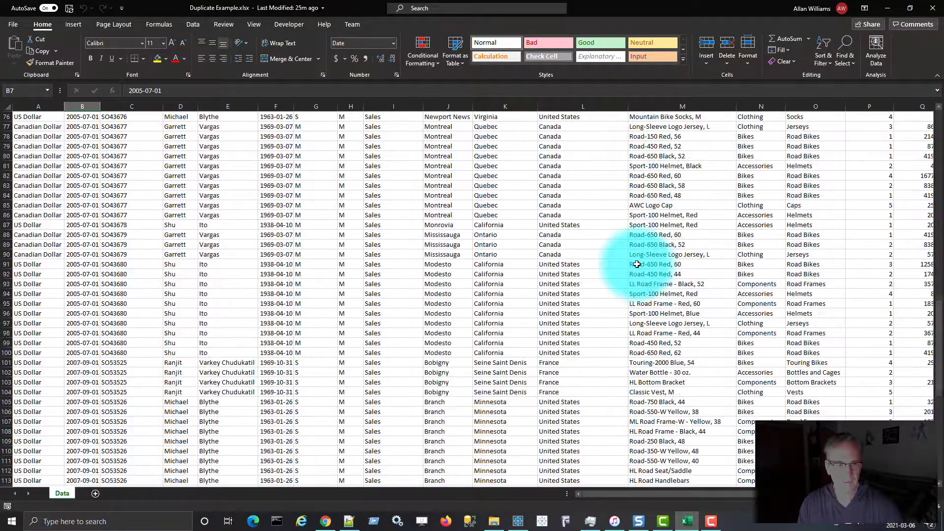
{"action": "scroll", "scroll_direction": "down", "scroll_amount": 3}
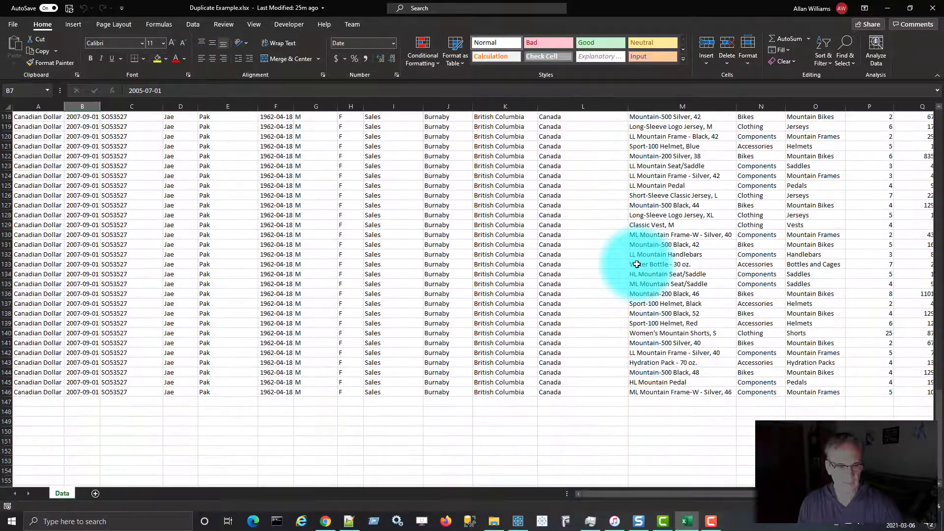
{"action": "scroll", "scroll_direction": "up", "scroll_amount": 3}
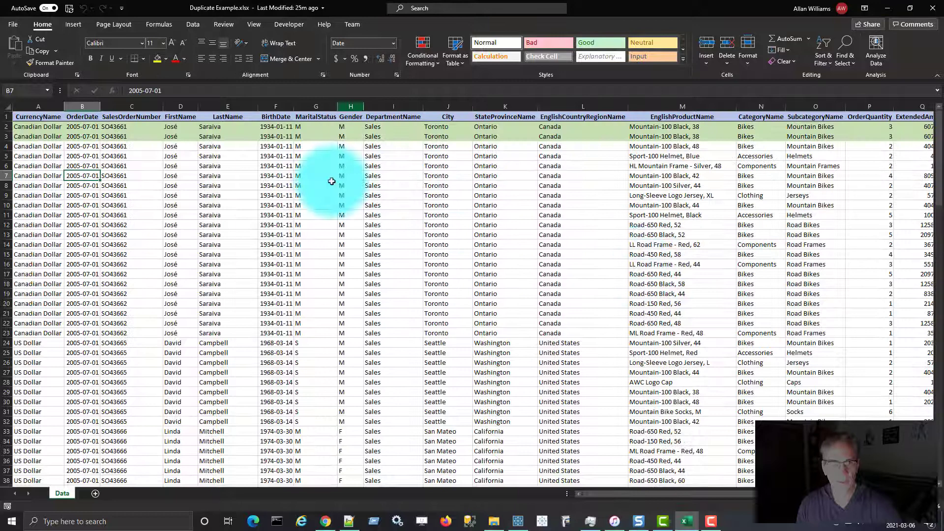
{"action": "mouse_move", "coordinate": [147, 132]}
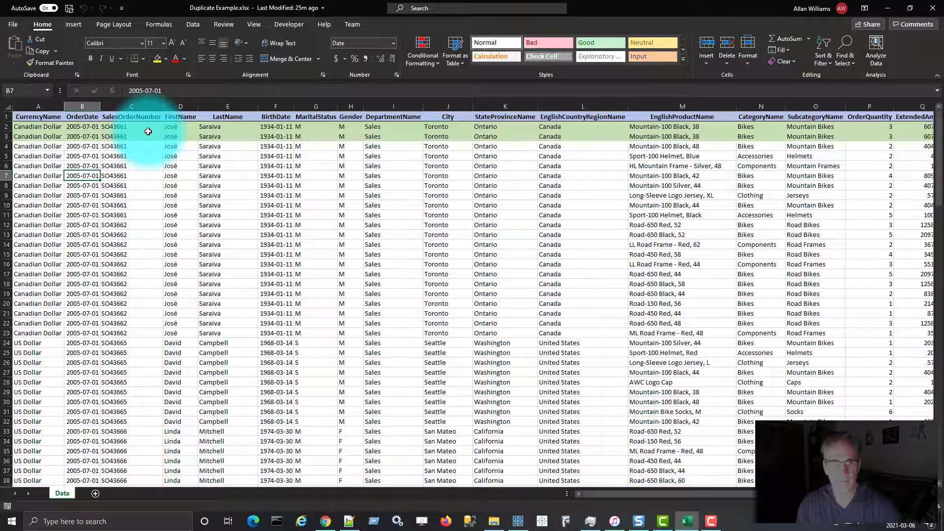
{"action": "left_click", "coordinate": [131, 126]}
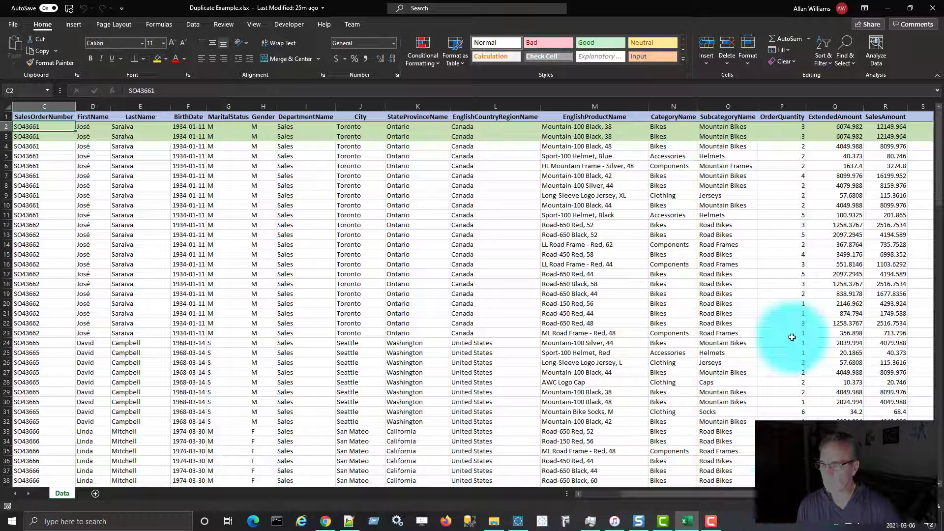
{"action": "mouse_move", "coordinate": [817, 273]}
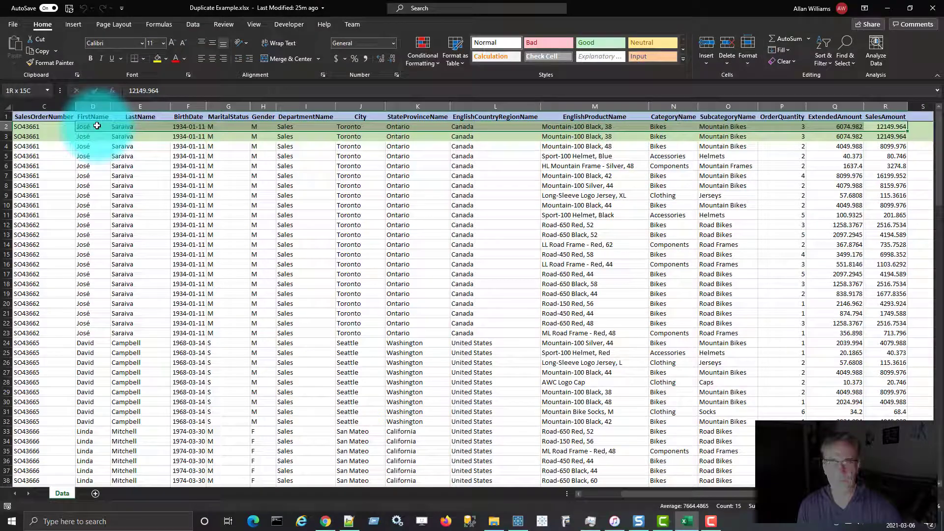
{"action": "left_click", "coordinate": [885, 126]}
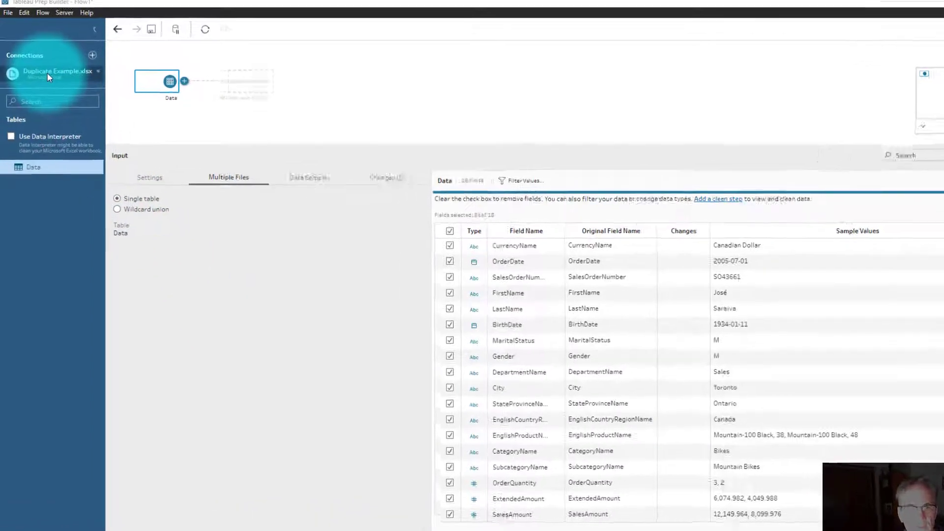
Step: Add a Clean step after the Data input, profiling 18 fields and 146 rows
{"action": "left_click", "coordinate": [184, 81]}
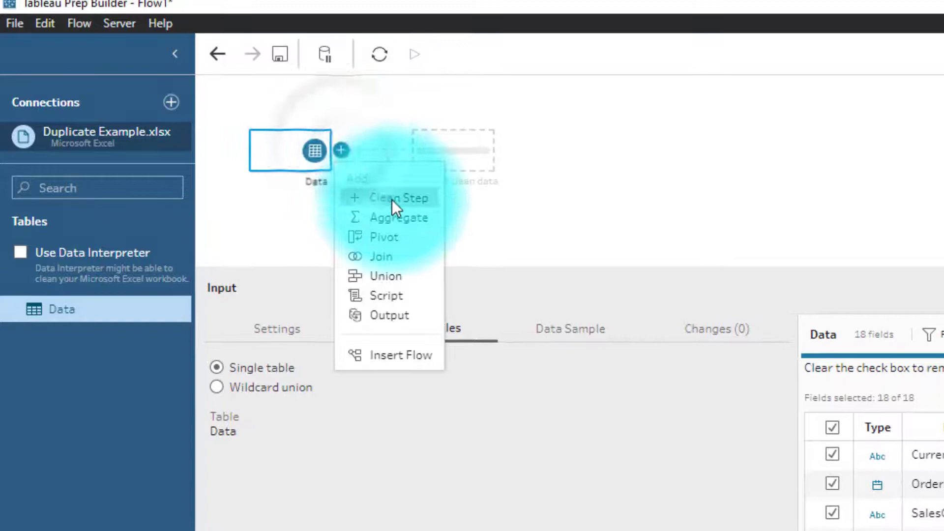
{"action": "left_click", "coordinate": [398, 198]}
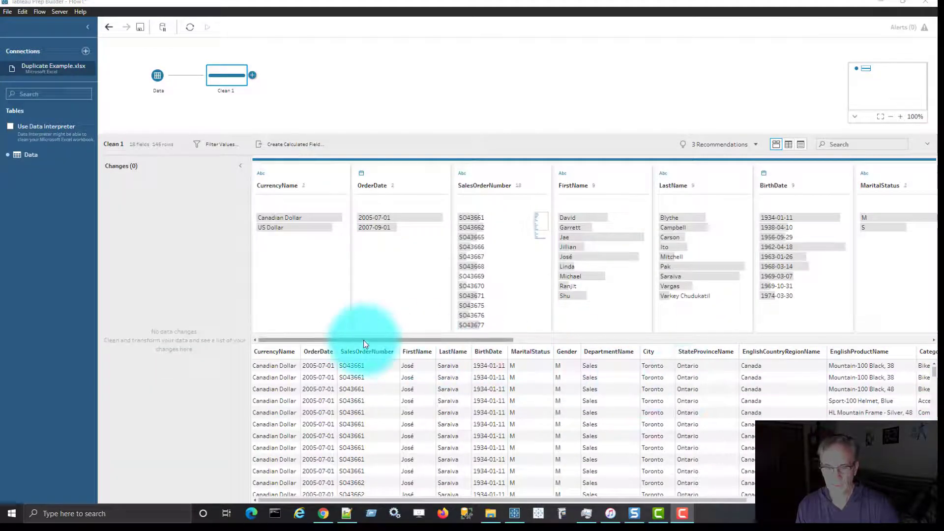
{"action": "scroll", "scroll_direction": "right", "scroll_amount": 3}
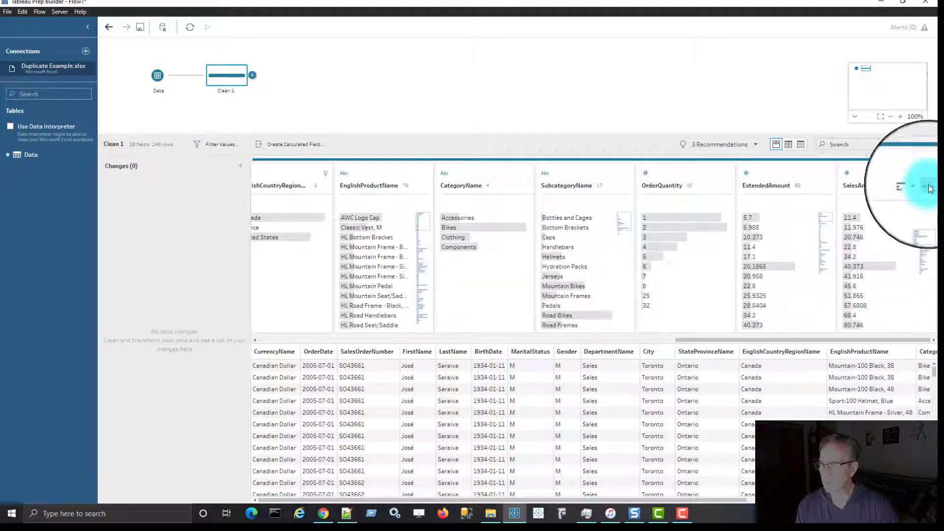
{"action": "left_click", "coordinate": [910, 188]}
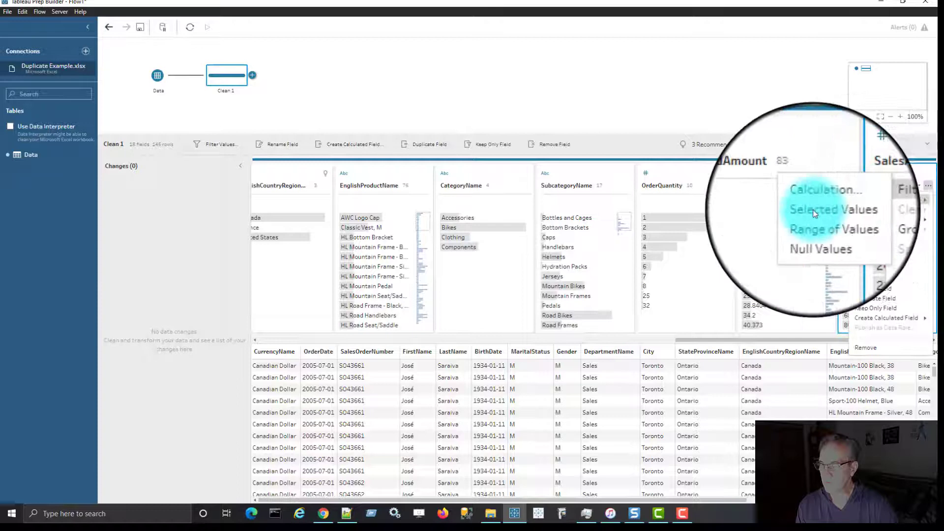
{"action": "mouse_move", "coordinate": [837, 209]}
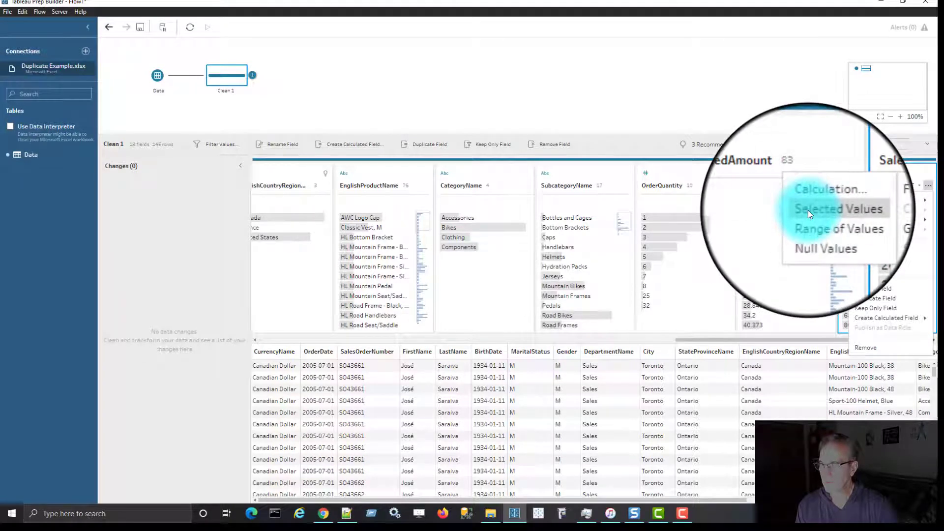
{"action": "left_click", "coordinate": [837, 208]}
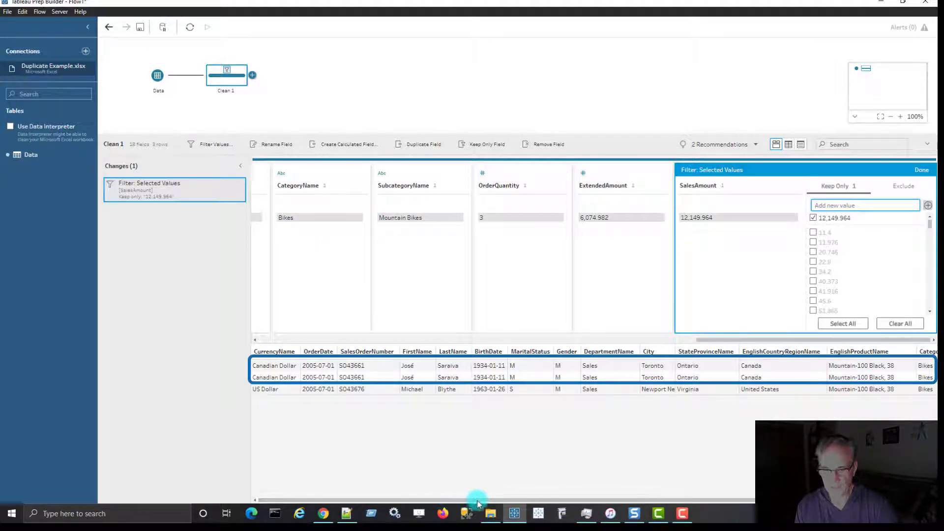
{"action": "scroll", "scroll_direction": "right", "scroll_amount": 3}
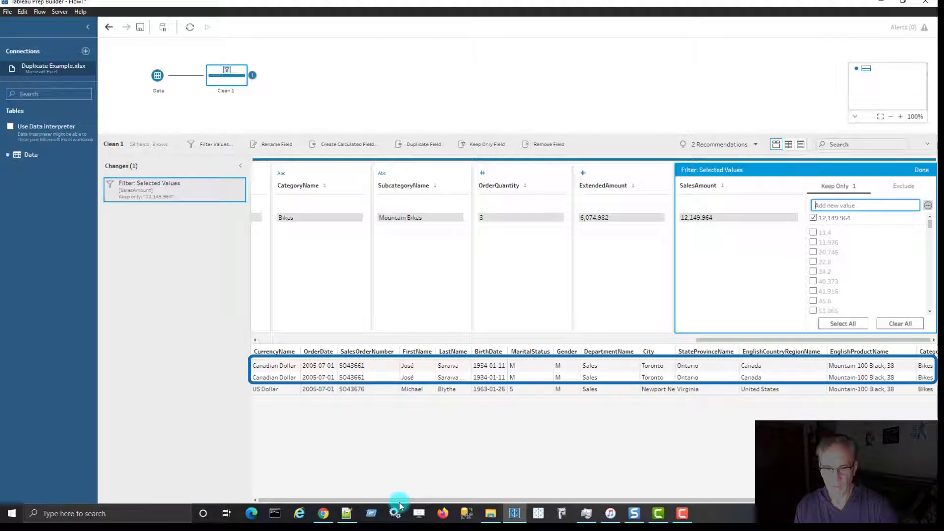
{"action": "mouse_move", "coordinate": [436, 369]}
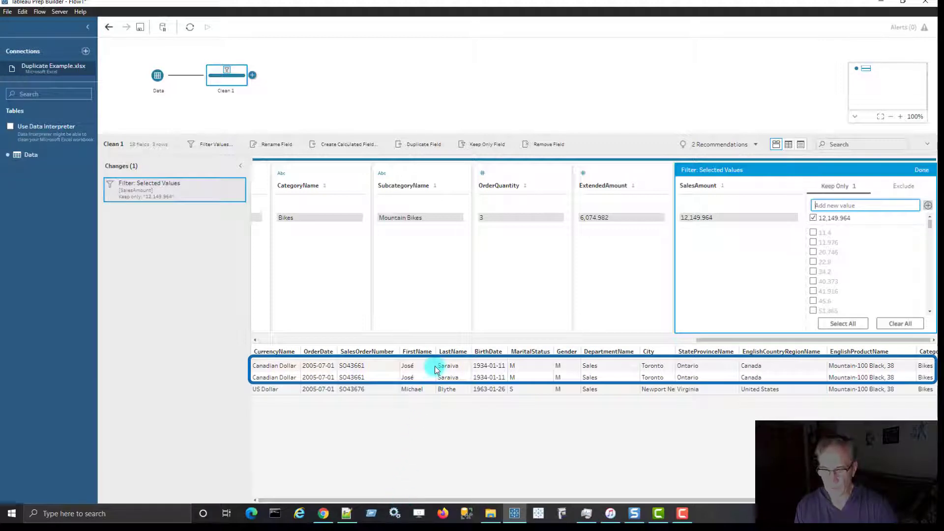
{"action": "left_click", "coordinate": [922, 169]}
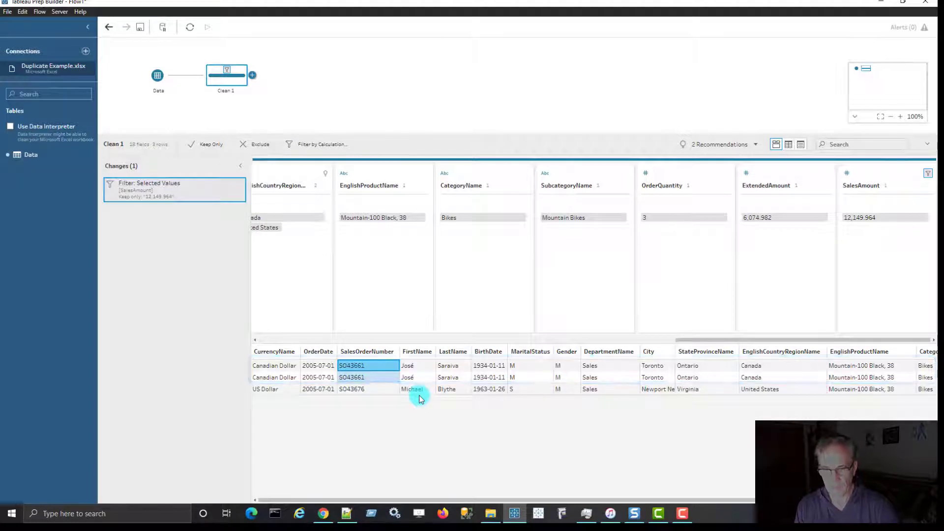
{"action": "mouse_move", "coordinate": [654, 418]}
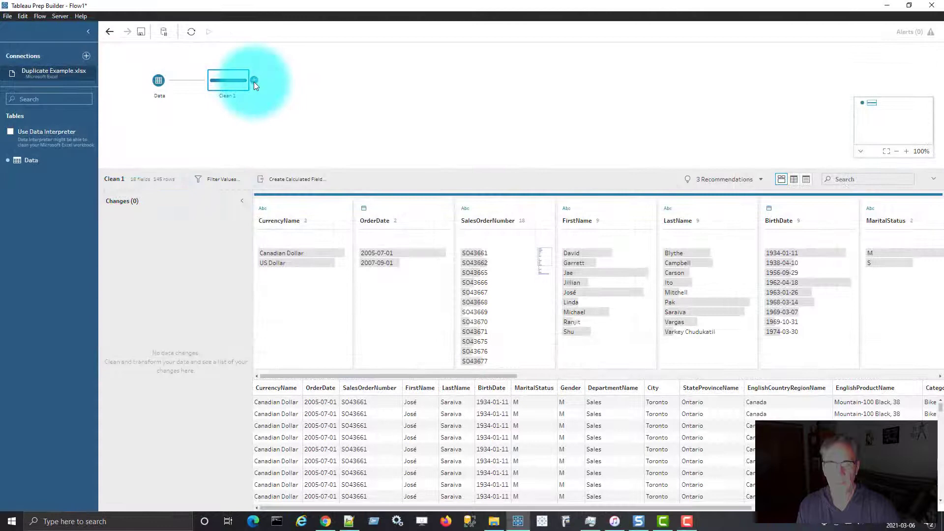
{"action": "left_click", "coordinate": [254, 81]}
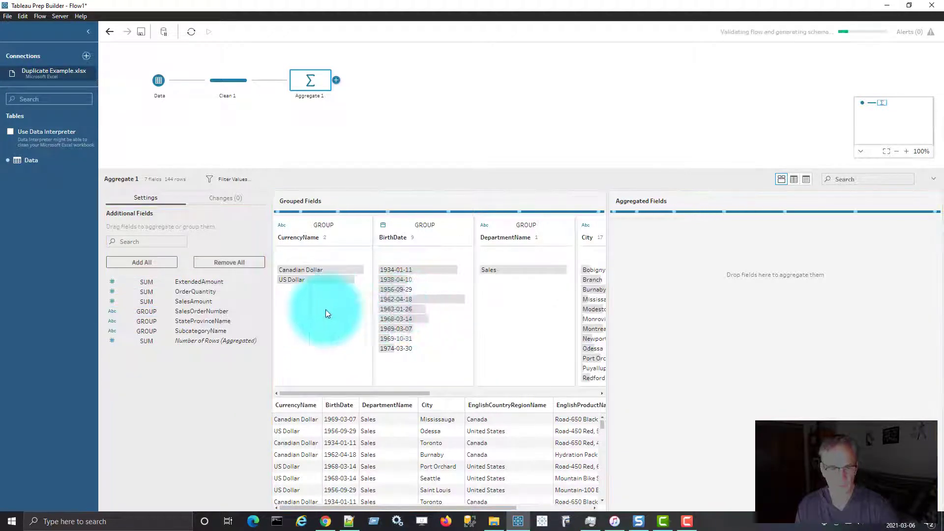
{"action": "left_click", "coordinate": [146, 311]}
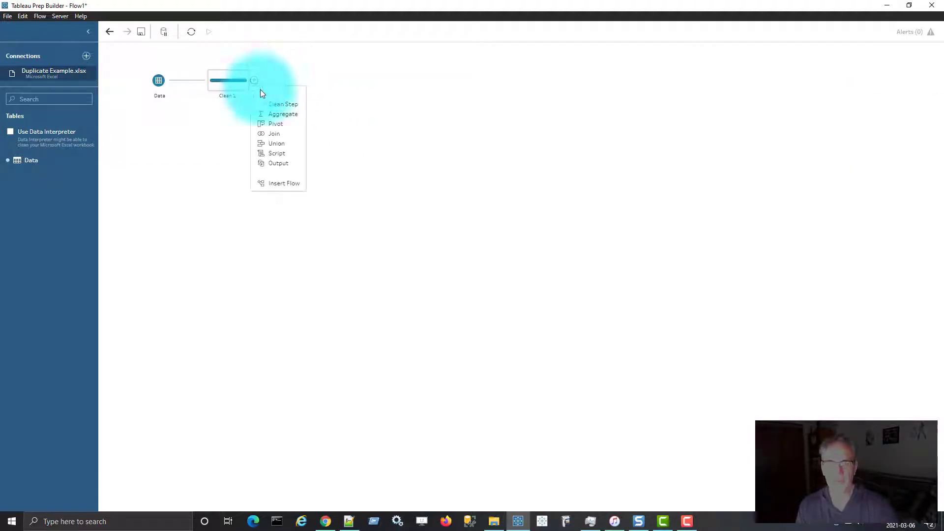
Step: Add an Aggregate after Clean 1 with all 18 additional fields dragged into Grouped Fields
{"action": "left_click", "coordinate": [284, 114]}
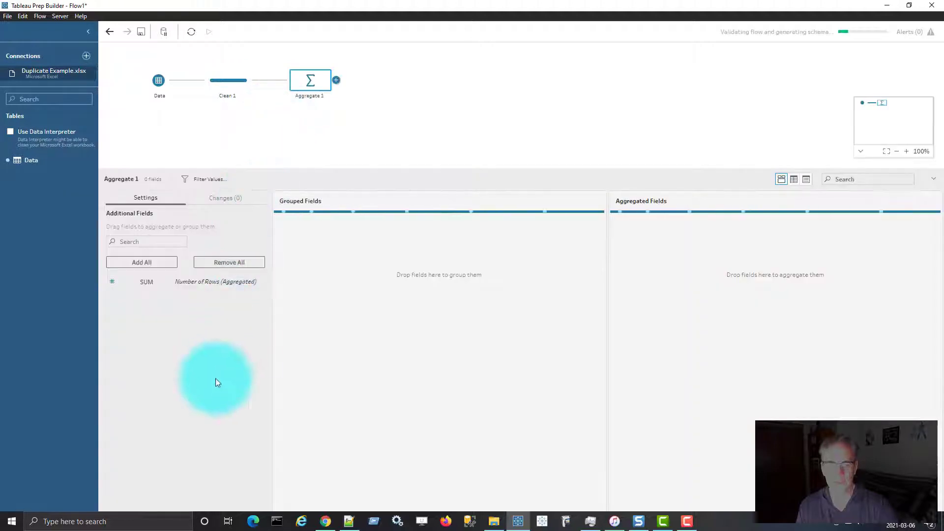
{"action": "left_click", "coordinate": [141, 262]}
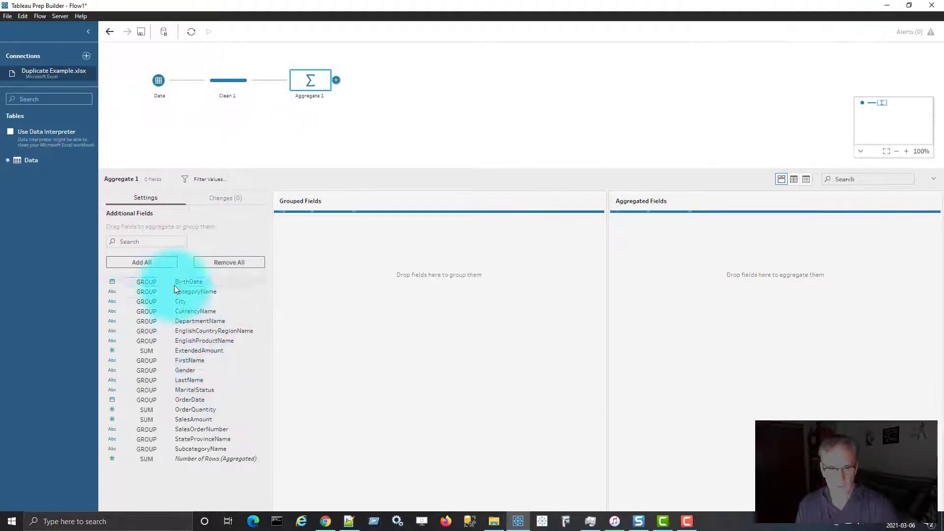
{"action": "left_click", "coordinate": [147, 380]}
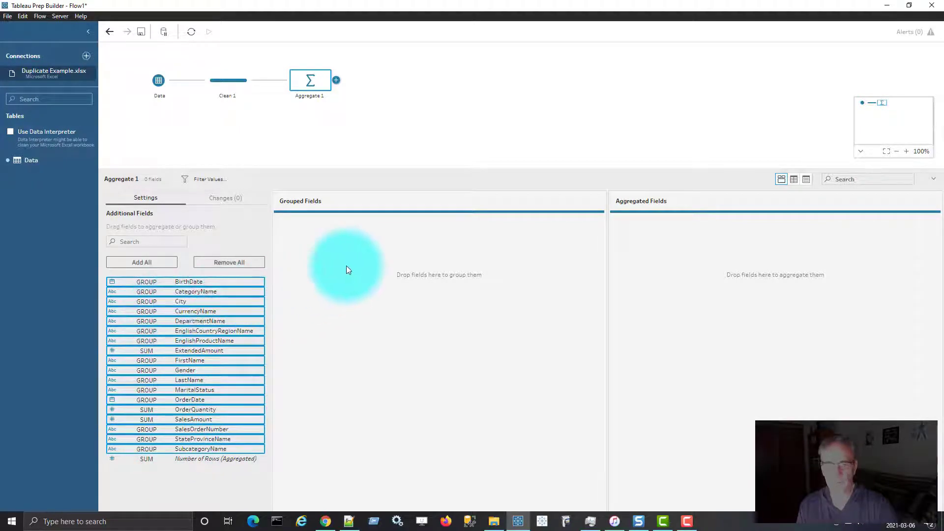
{"action": "left_click", "coordinate": [228, 262]}
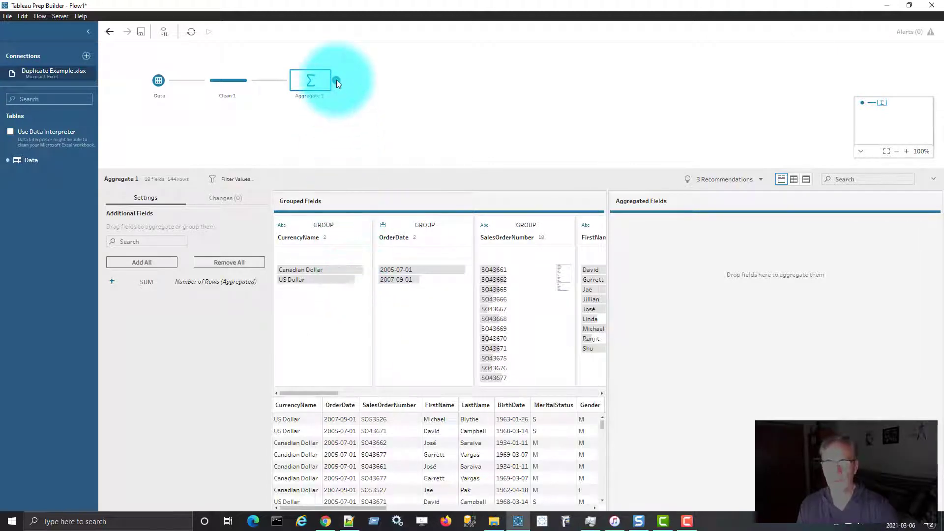
{"action": "left_click", "coordinate": [337, 80]}
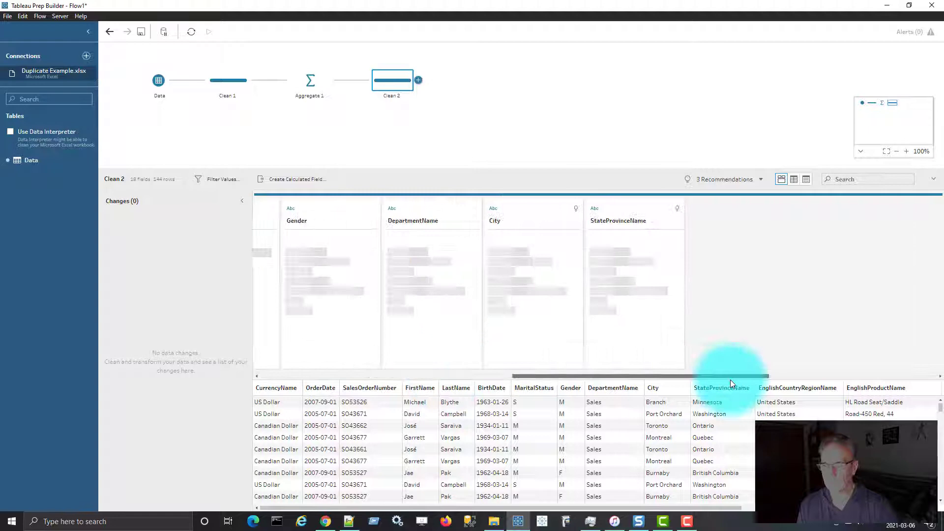
Step: Bring up the More options menu for the SalesAmount field in Clean 2
{"action": "scroll", "scroll_direction": "right", "scroll_amount": 3}
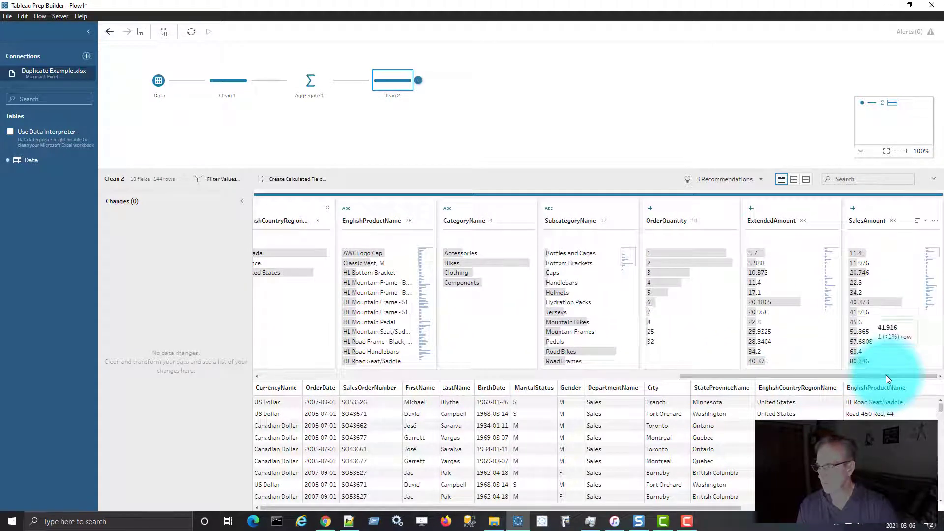
{"action": "left_click", "coordinate": [934, 221]}
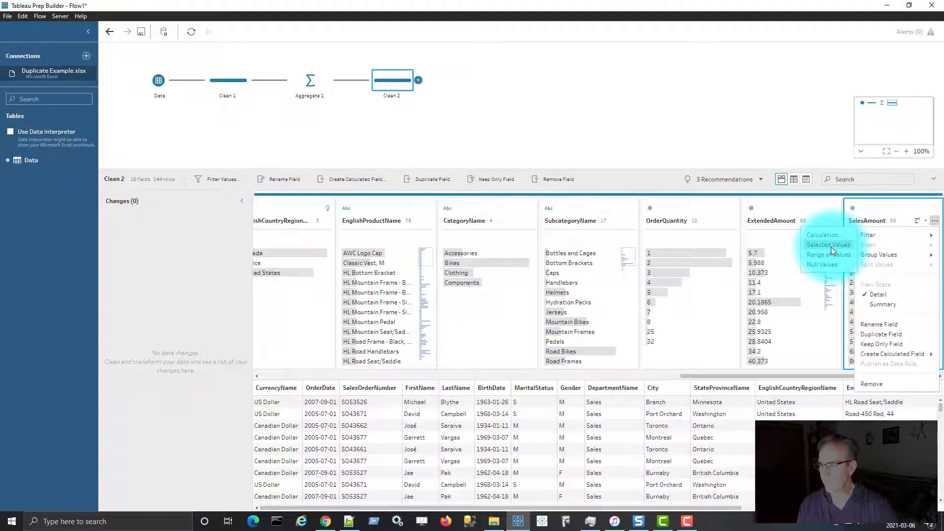
Step: Filter SalesAmount to Selected Values keeping only 12149.964, leaving 2 rows
{"action": "left_click", "coordinate": [829, 244]}
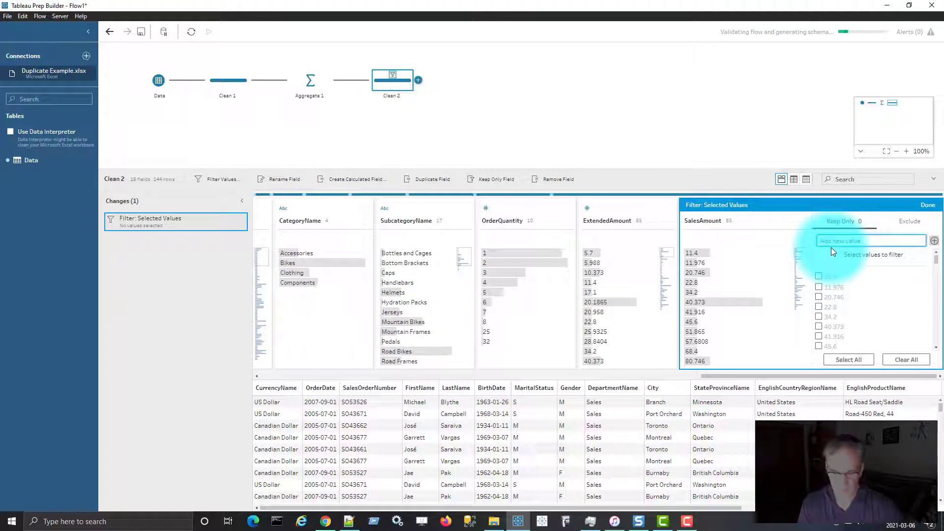
{"action": "type", "text": "12149.964"}
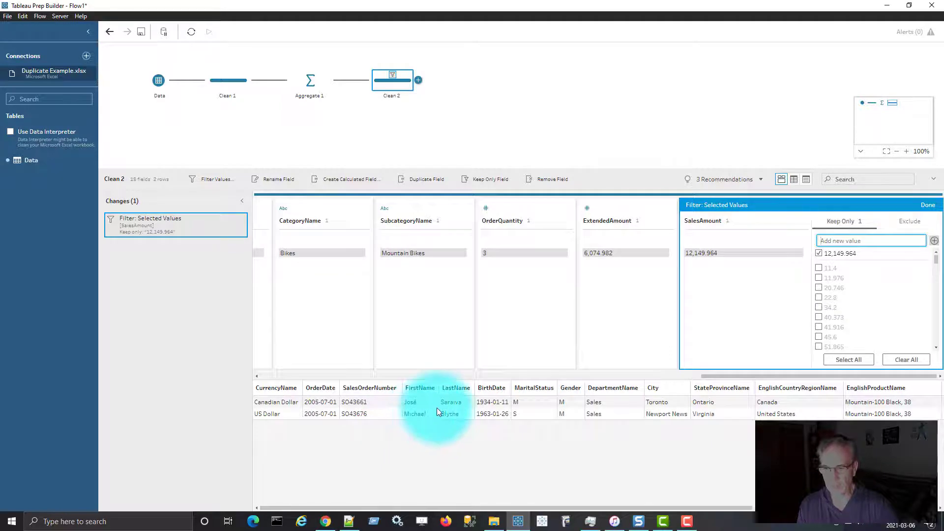
{"action": "mouse_move", "coordinate": [352, 403]}
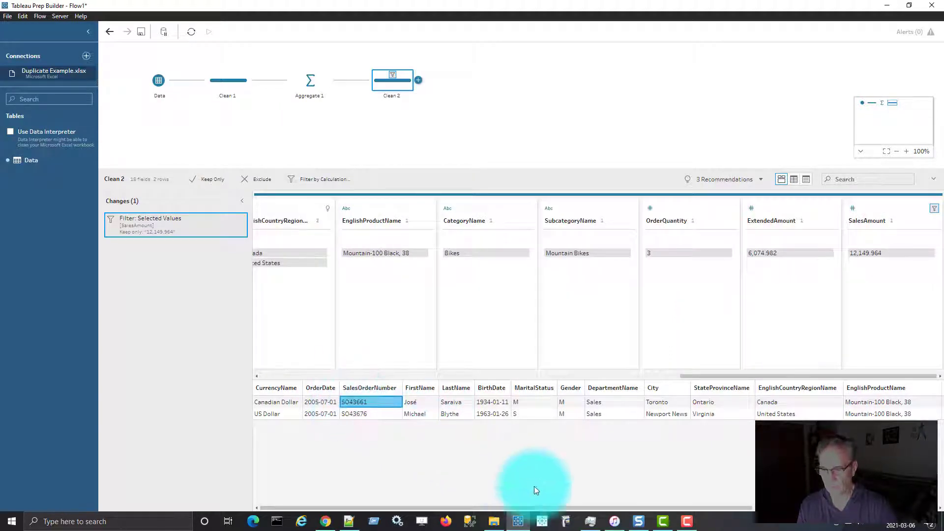
{"action": "scroll", "scroll_direction": "right", "scroll_amount": 3}
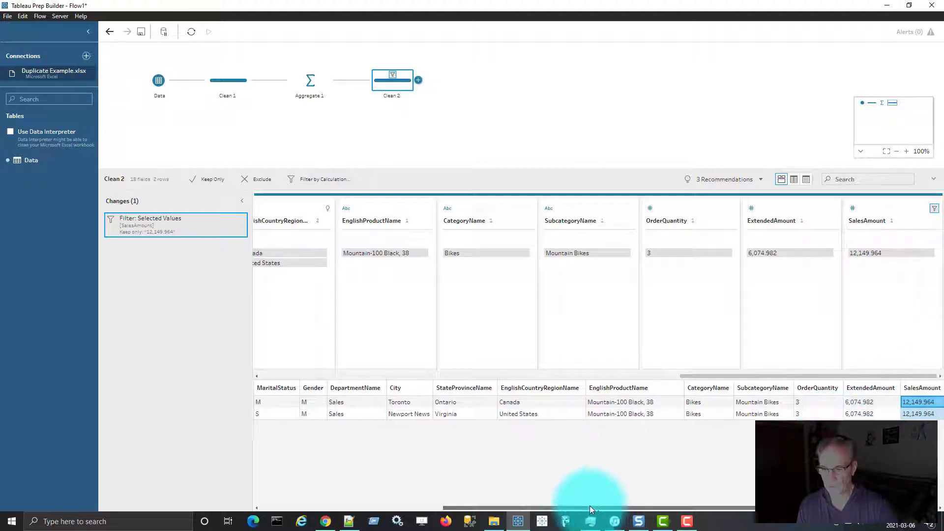
{"action": "scroll", "scroll_direction": "left", "scroll_amount": 3}
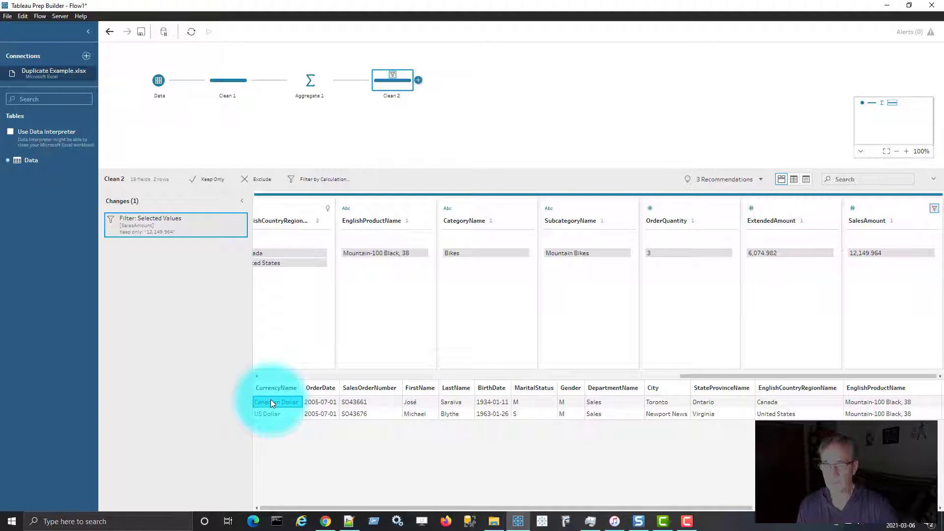
Step: Add an Output step after Clean 2 writing Duplicate Removed as a .csv to the desktop
{"action": "left_click", "coordinate": [417, 80]}
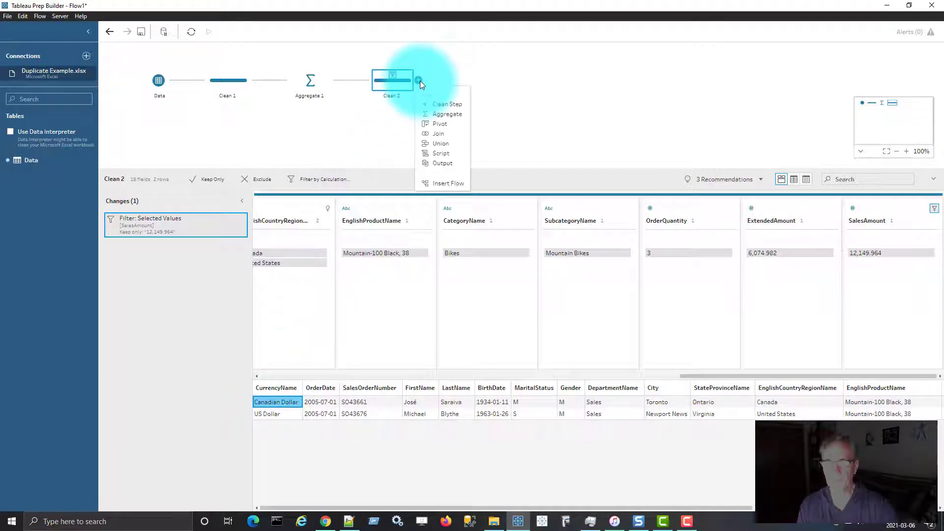
{"action": "left_click", "coordinate": [442, 163]}
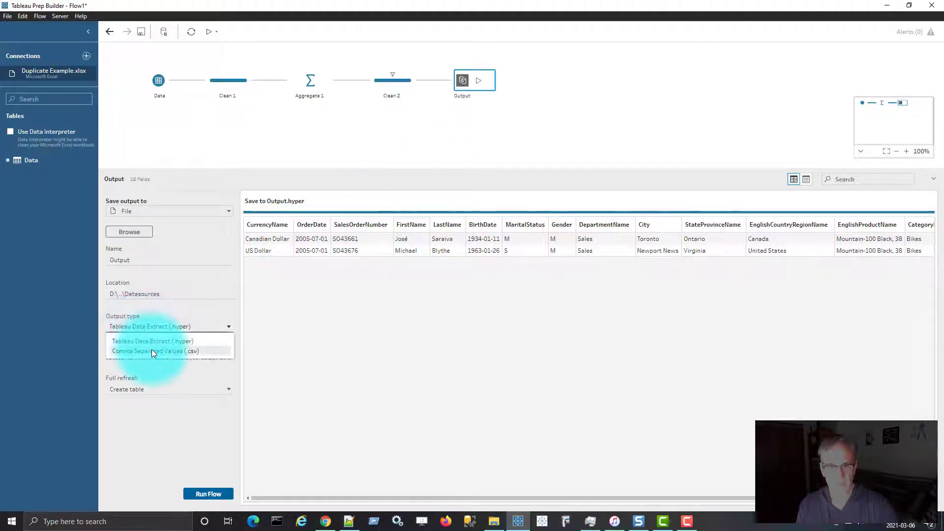
{"action": "left_click", "coordinate": [152, 351]}
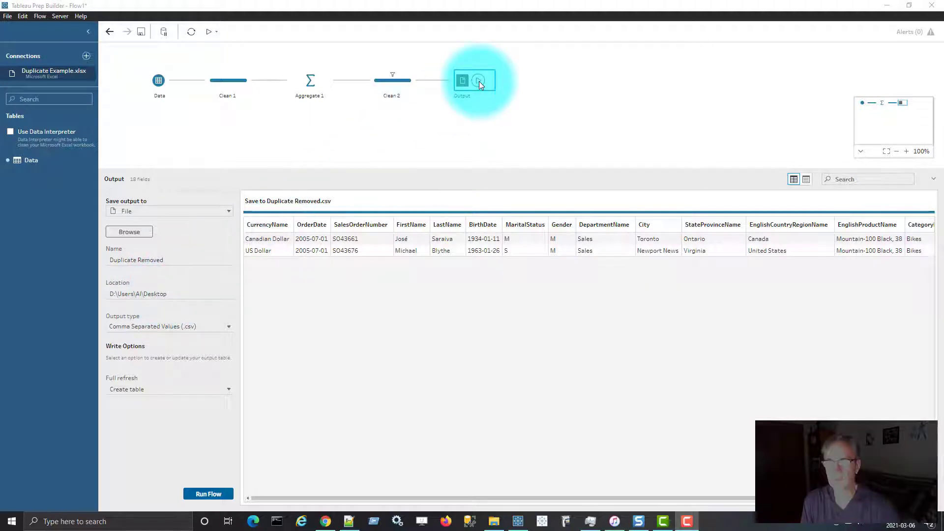
Step: Run the flow, replacing the existing Duplicate Removed.csv, and dismiss the finished message
{"action": "left_click", "coordinate": [208, 494]}
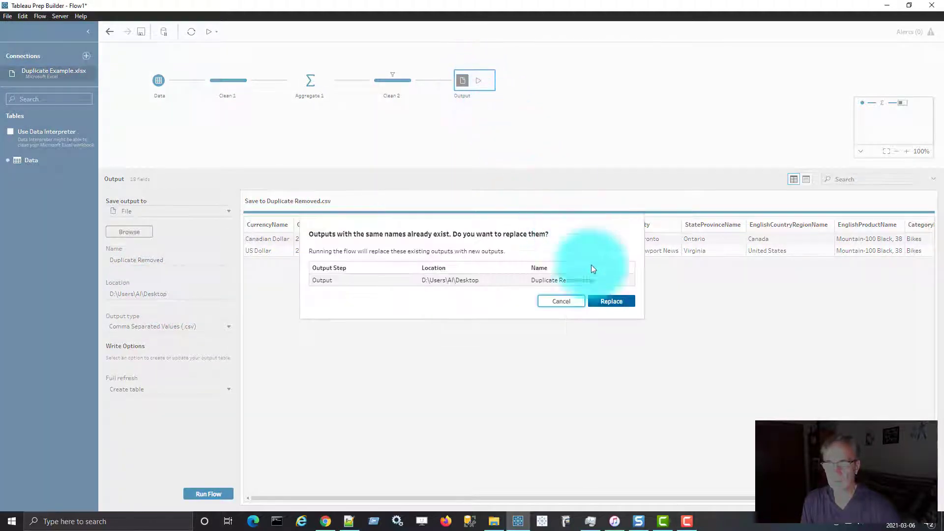
{"action": "mouse_move", "coordinate": [616, 309]}
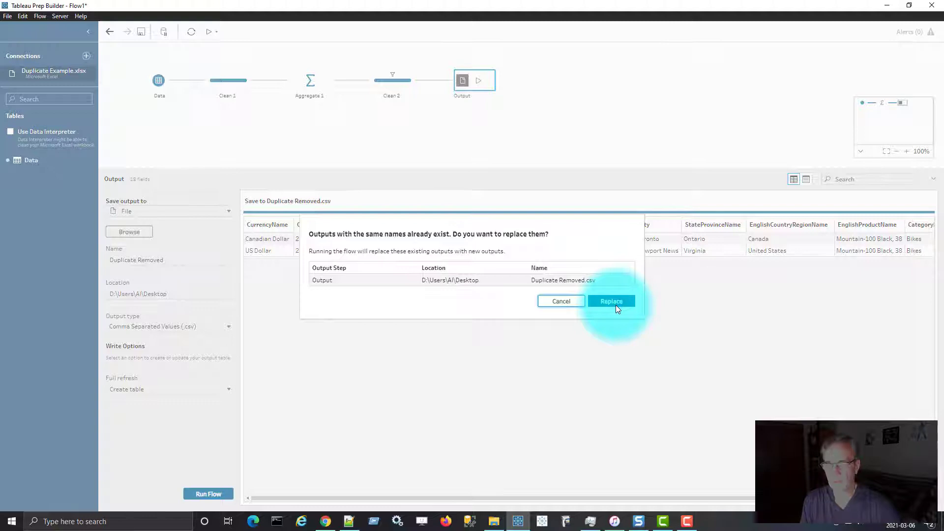
{"action": "left_click", "coordinate": [610, 300]}
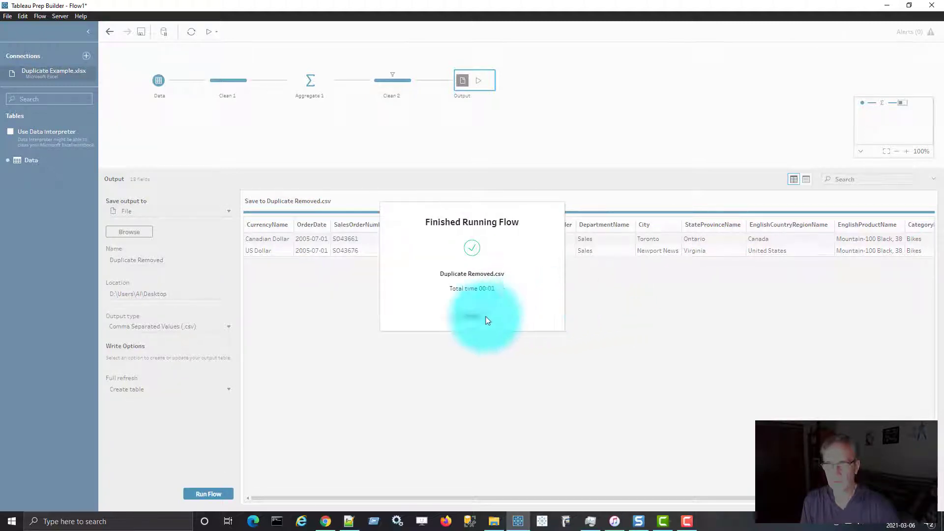
{"action": "left_click", "coordinate": [472, 319]}
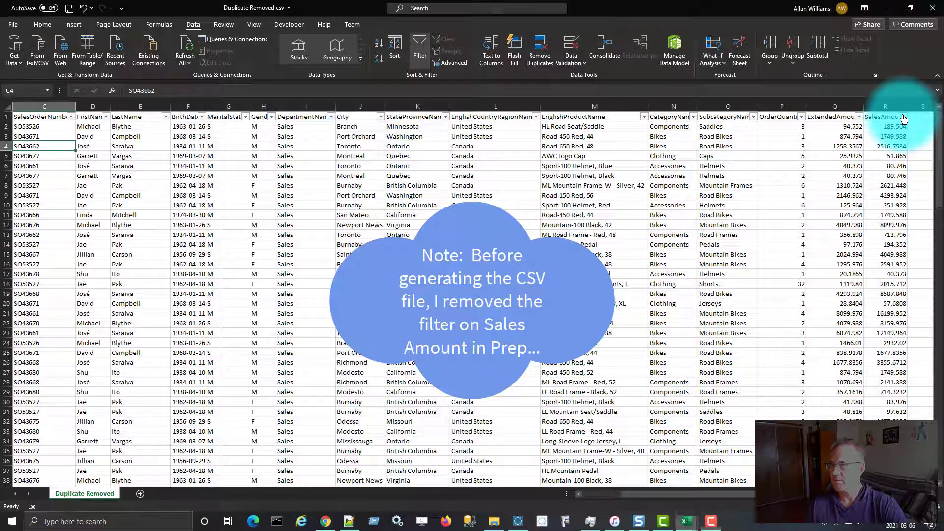
Step: Filter the SalesAmount column to 12149.964, showing 2 of 144 records, and select the first row
{"action": "left_click", "coordinate": [901, 117]}
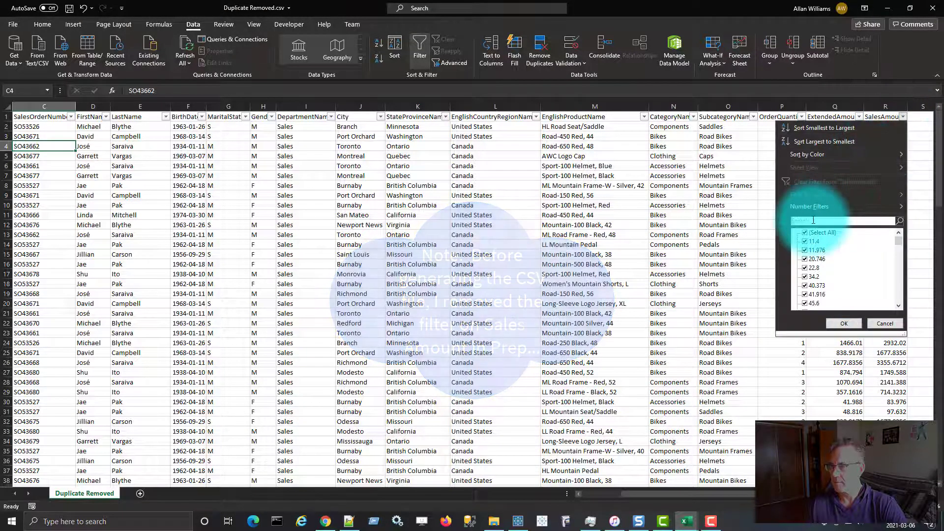
{"action": "type", "text": "12149.964"}
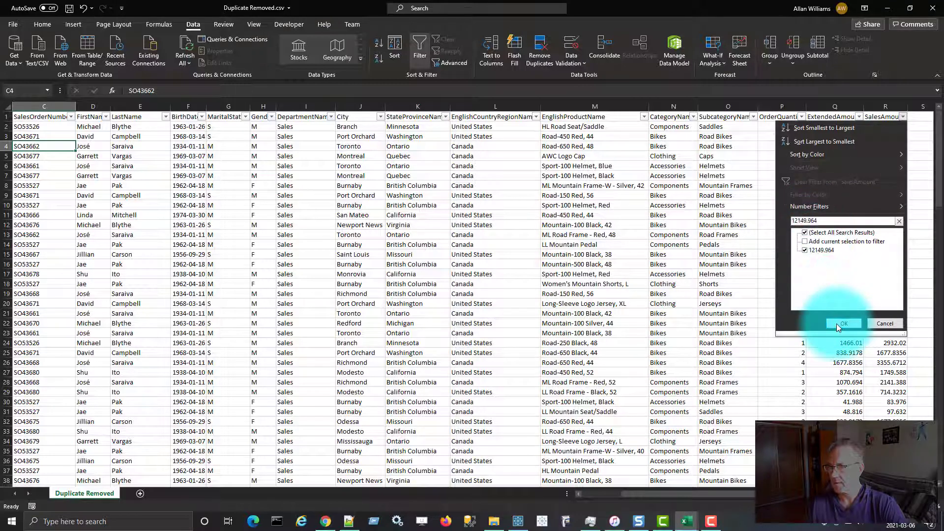
{"action": "left_click", "coordinate": [842, 323]}
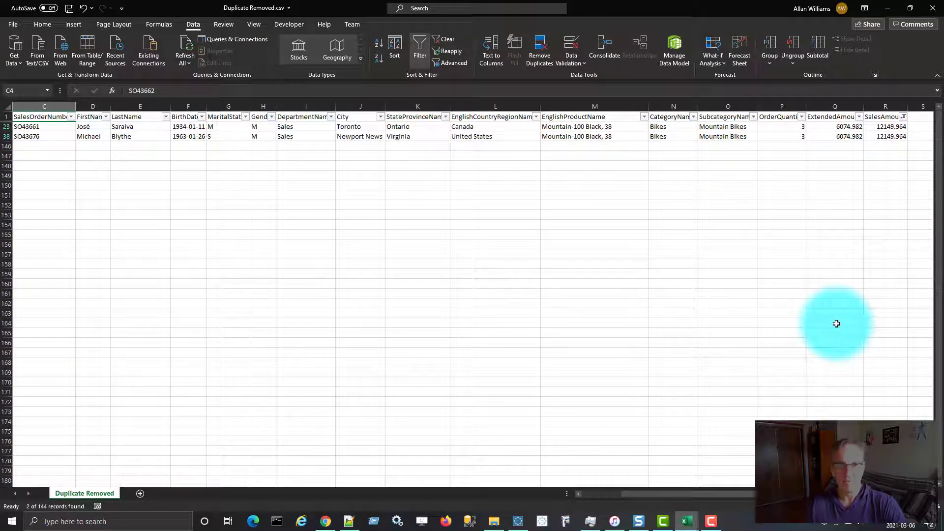
{"action": "mouse_move", "coordinate": [870, 171]}
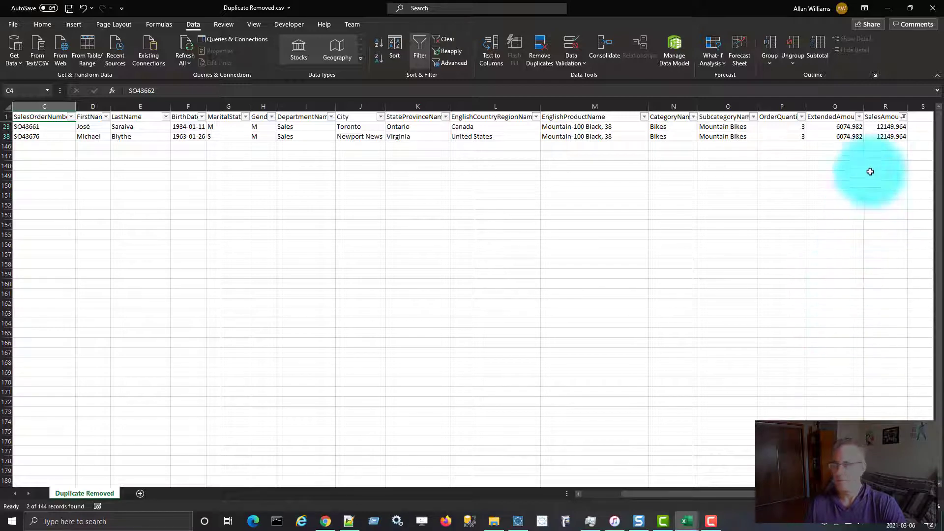
{"action": "left_click", "coordinate": [885, 136]}
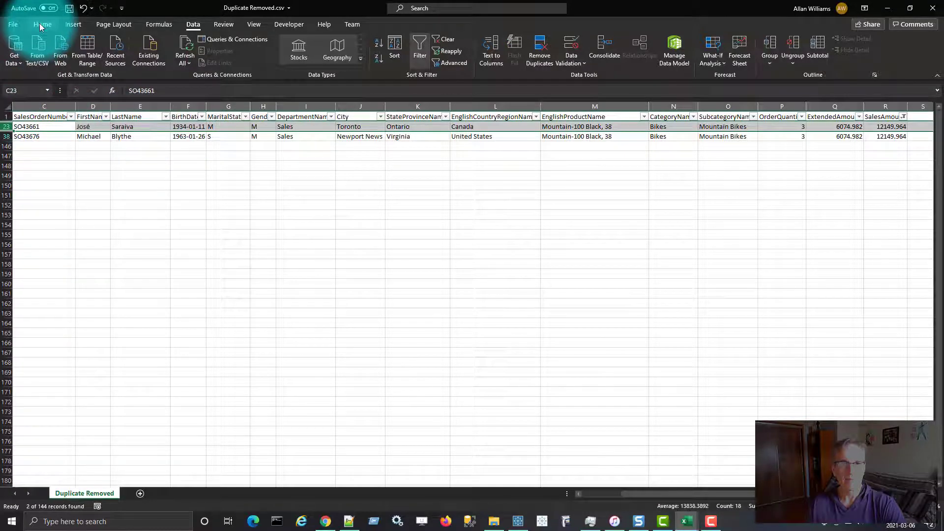
Step: Shade the remaining SO43661 row yellow with Home Fill Color after checking Duplicate Example.xlsx
{"action": "left_click", "coordinate": [42, 24]}
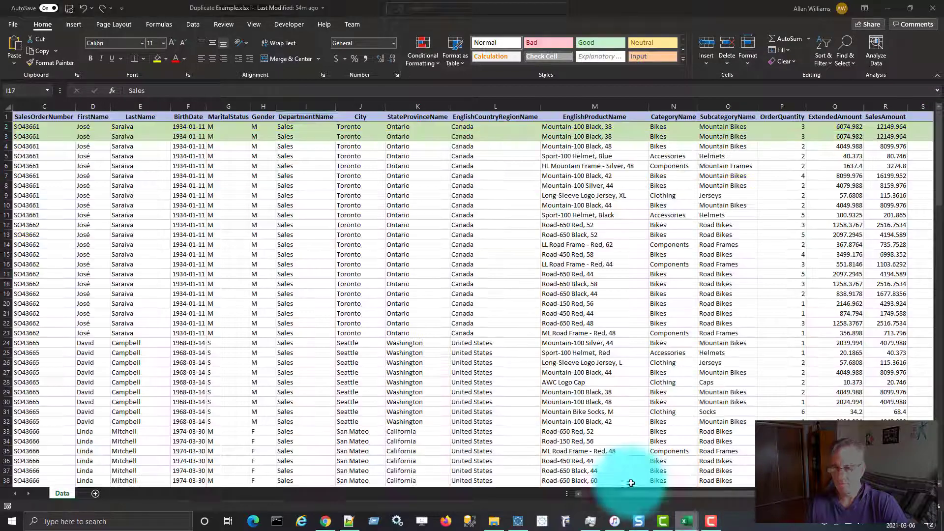
{"action": "left_click", "coordinate": [44, 126]}
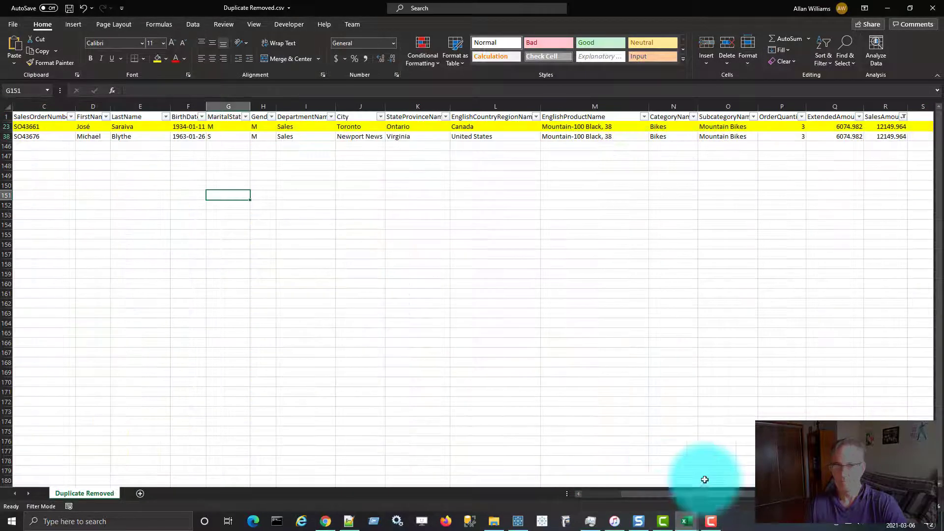
{"action": "left_click", "coordinate": [26, 126]}
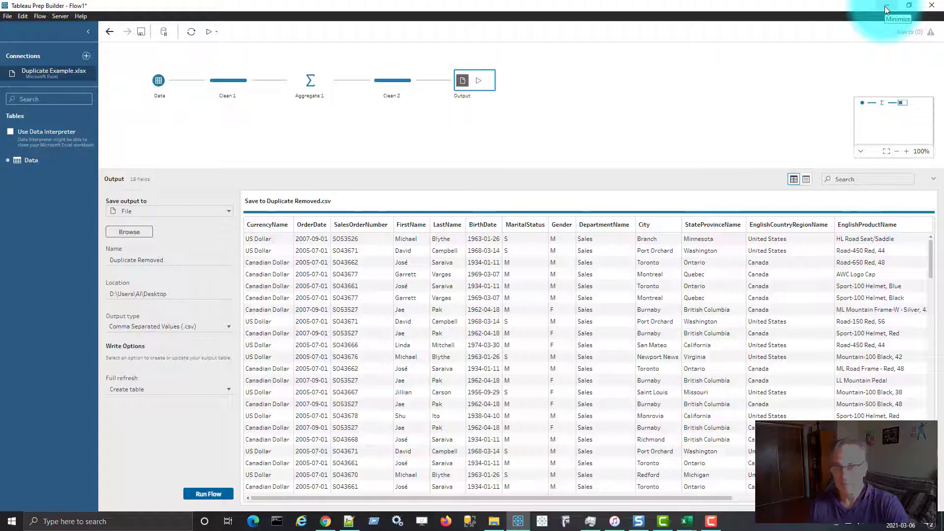
{"action": "mouse_move", "coordinate": [914, 45]}
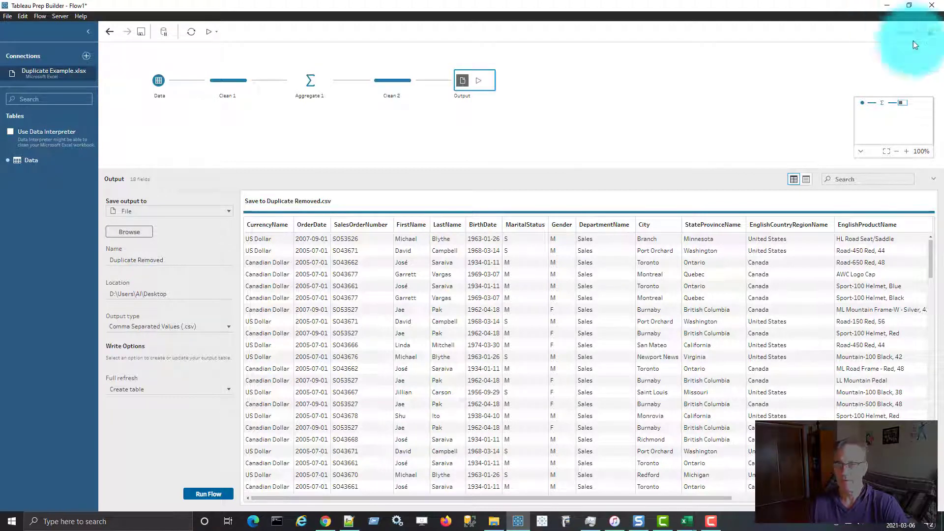